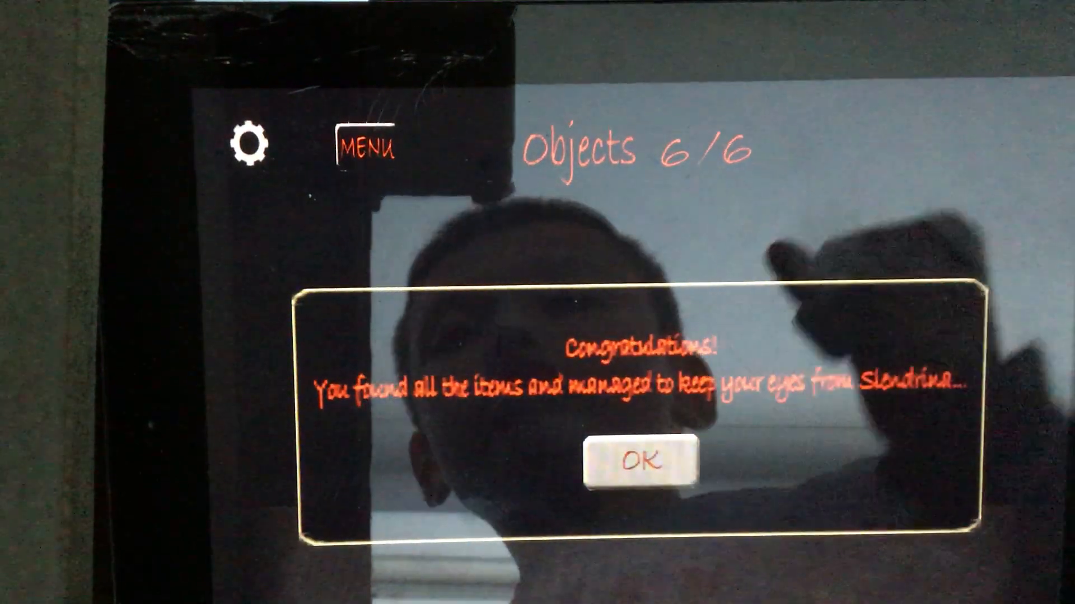
Confirm OK on the Congratulations dialog for finding all six objects, returning to the title menu
left_click(636, 459)
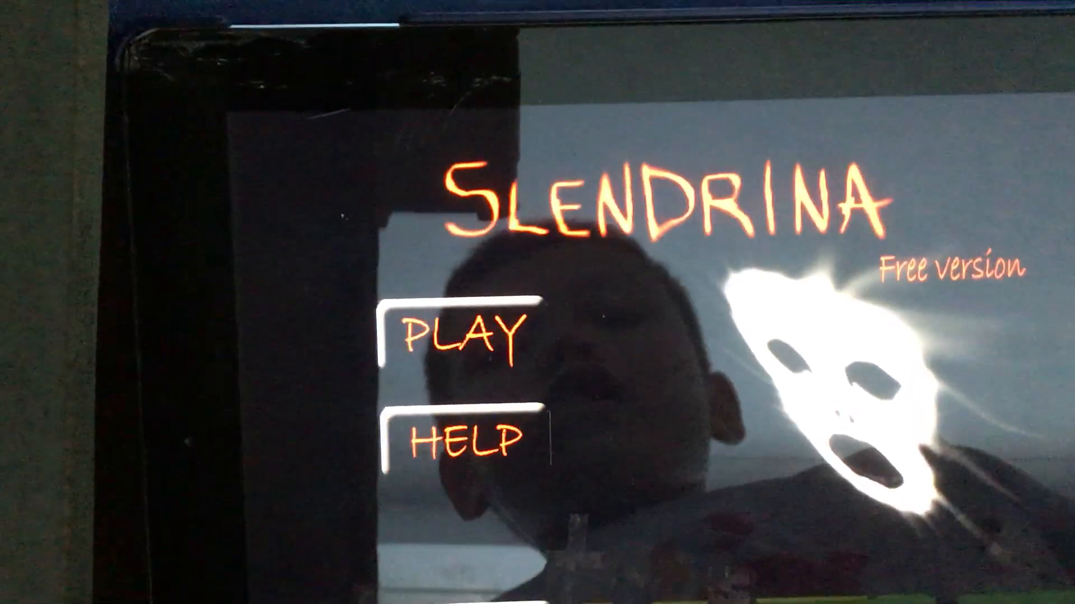